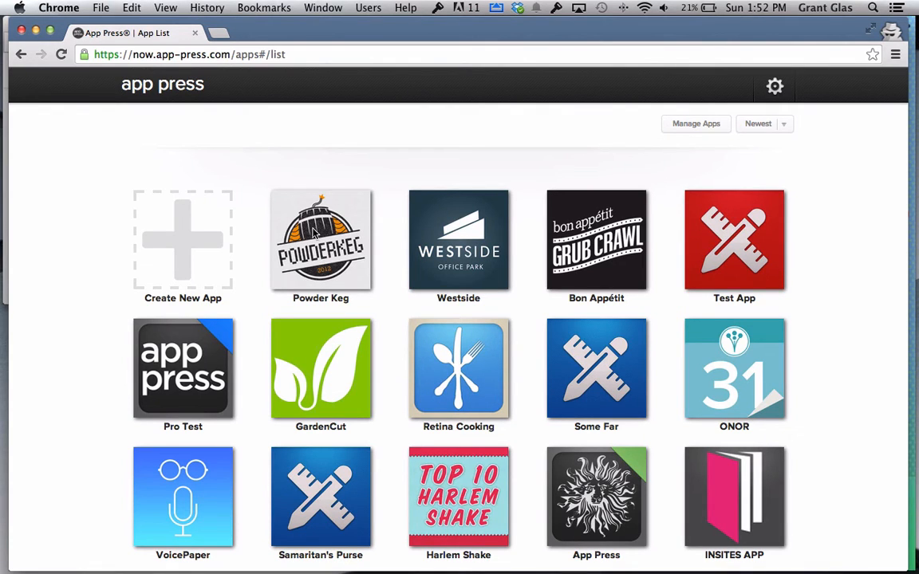
Open the Powder Keg app tile from the App Press app list
left_click(320, 240)
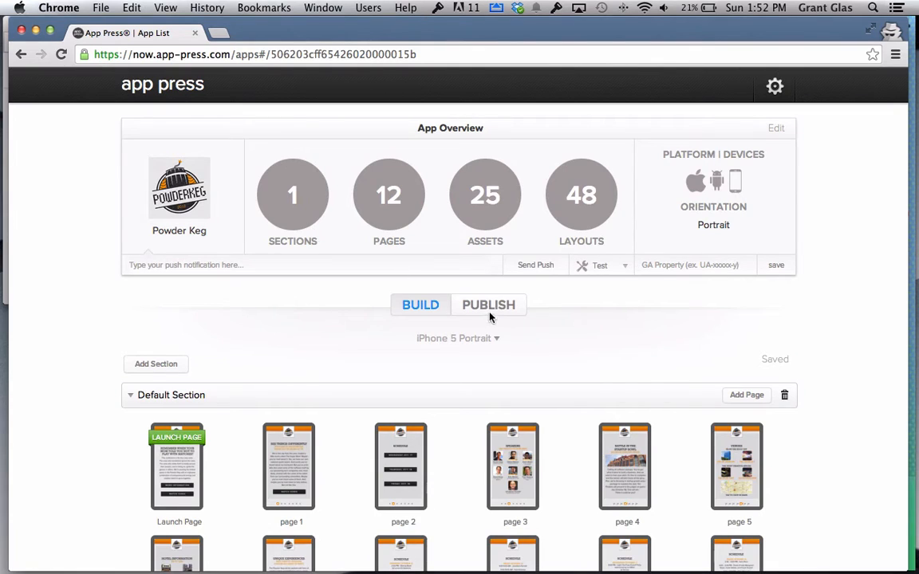
Under Publish, set Publish To to 'Share your app via link'
left_click(489, 305)
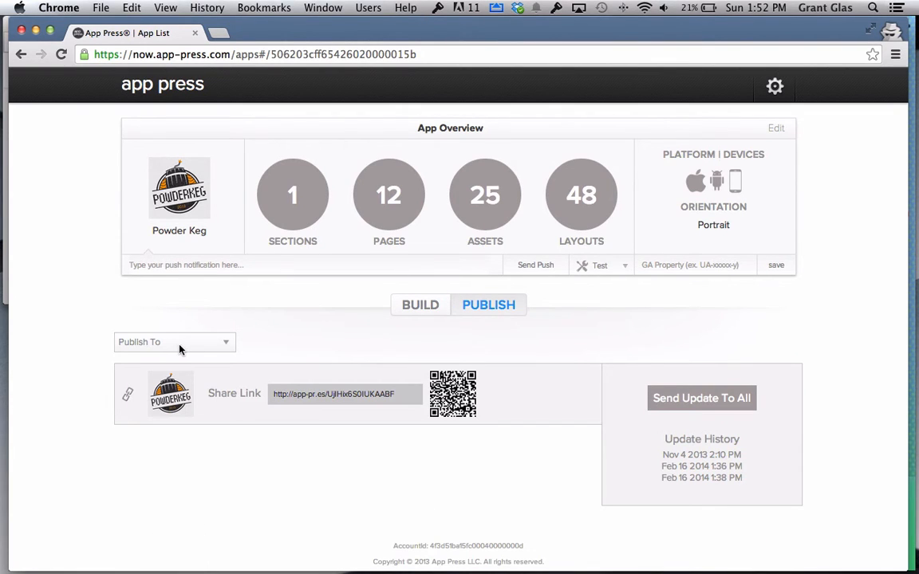
left_click(174, 342)
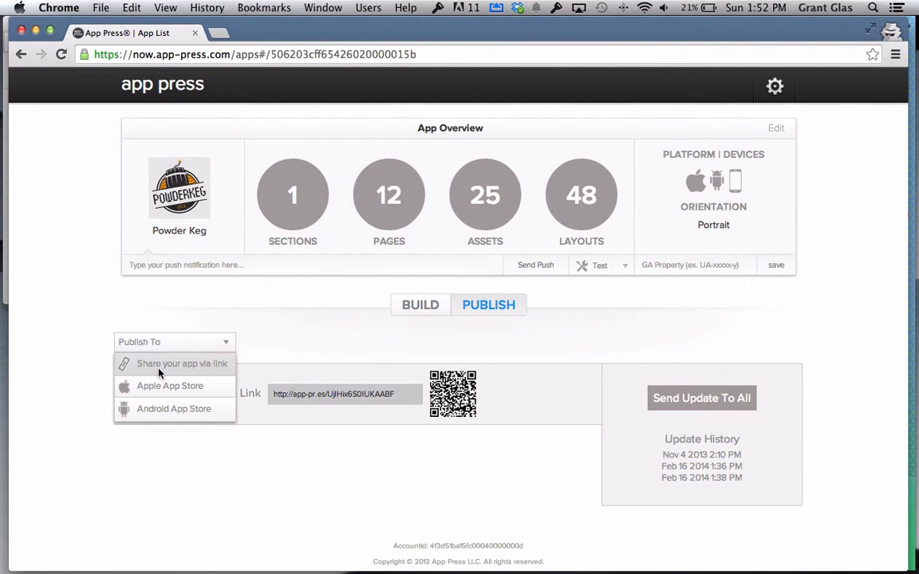
left_click(182, 363)
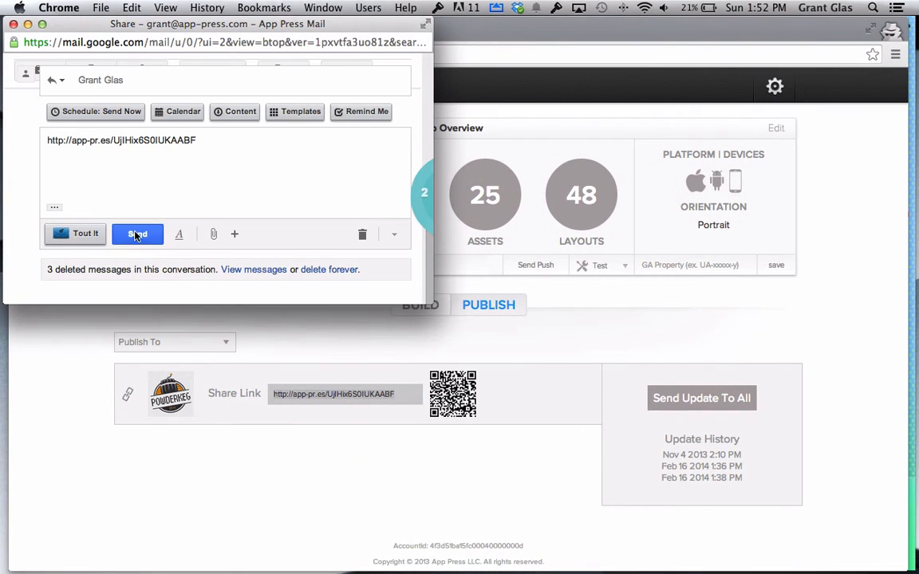
Send the Gmail draft containing the Powder Keg share link
left_click(137, 234)
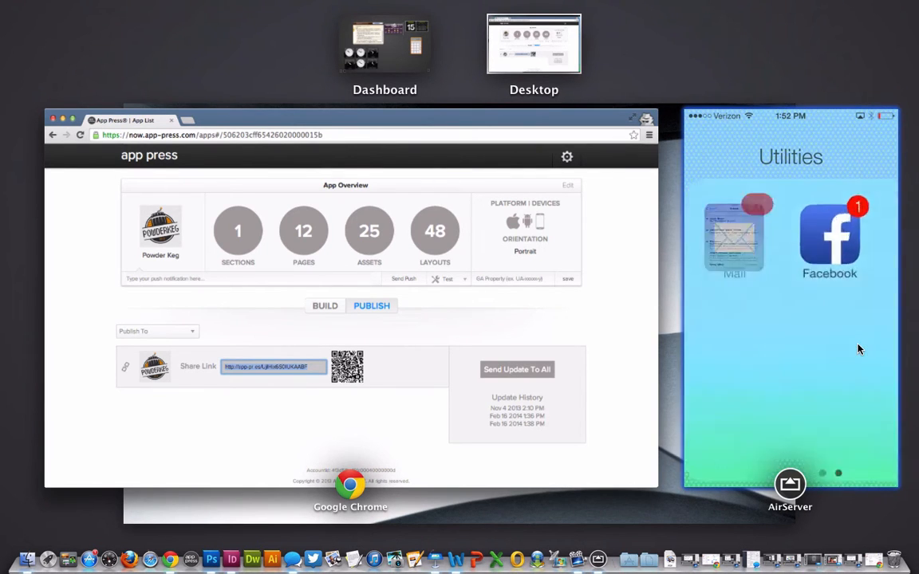
Open Mail on the mirrored iPhone and view the 'Re: Share' email
left_click(734, 235)
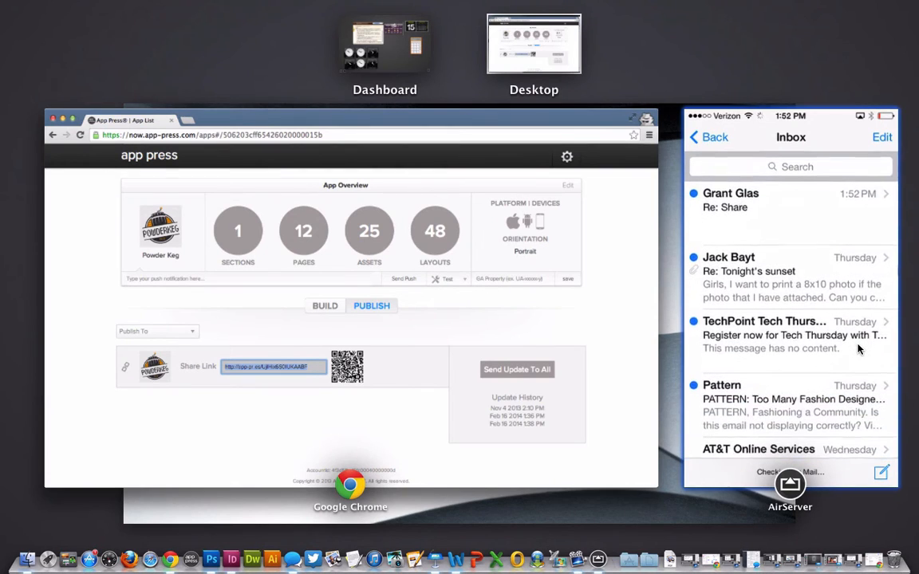
left_click(754, 199)
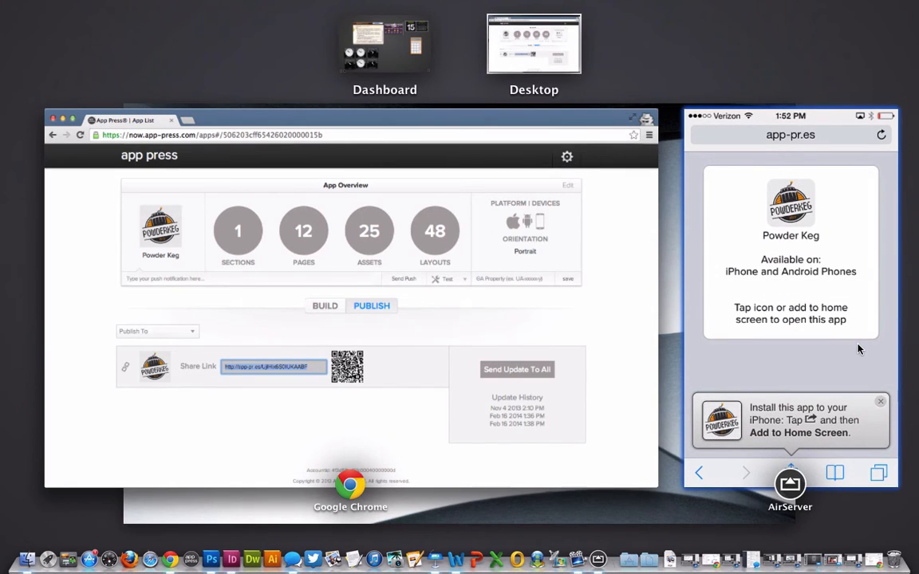
mouse_move(817, 379)
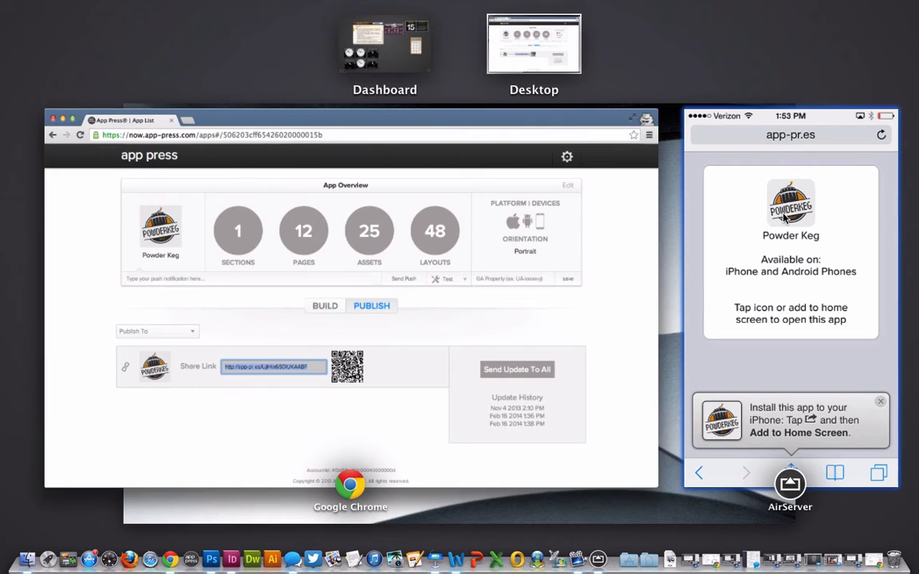
mouse_move(802, 329)
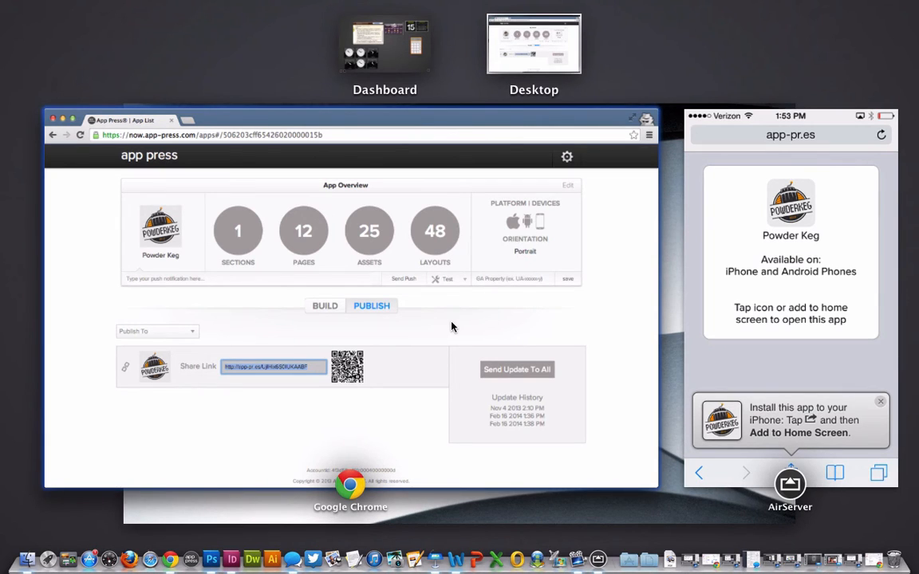
mouse_move(393, 386)
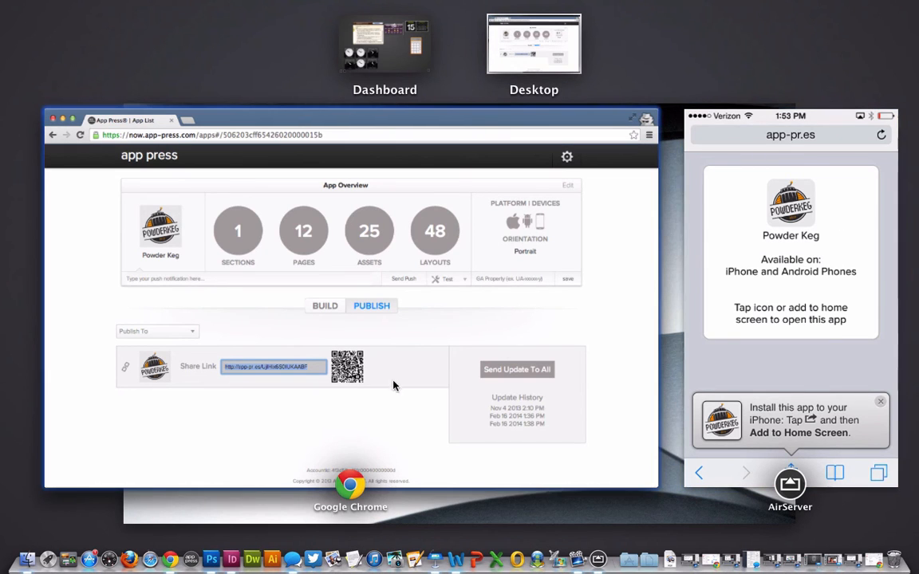